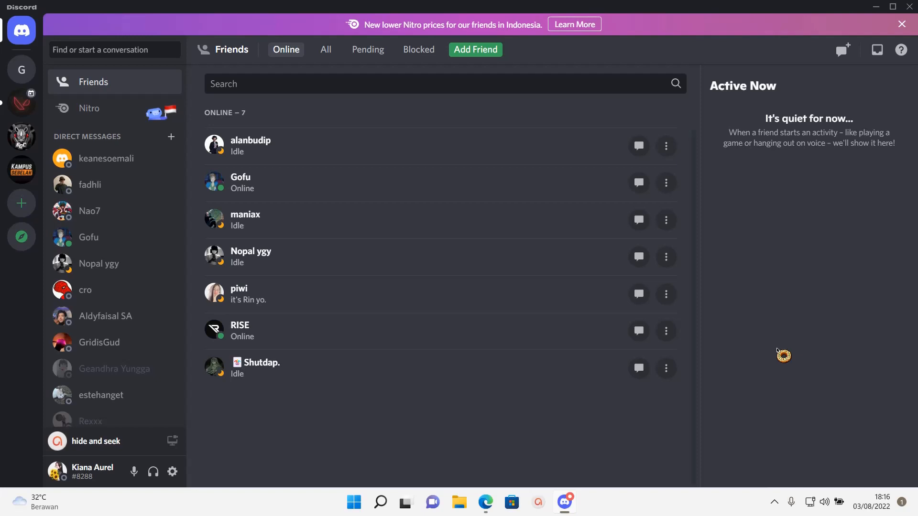
mouse_move(782, 359)
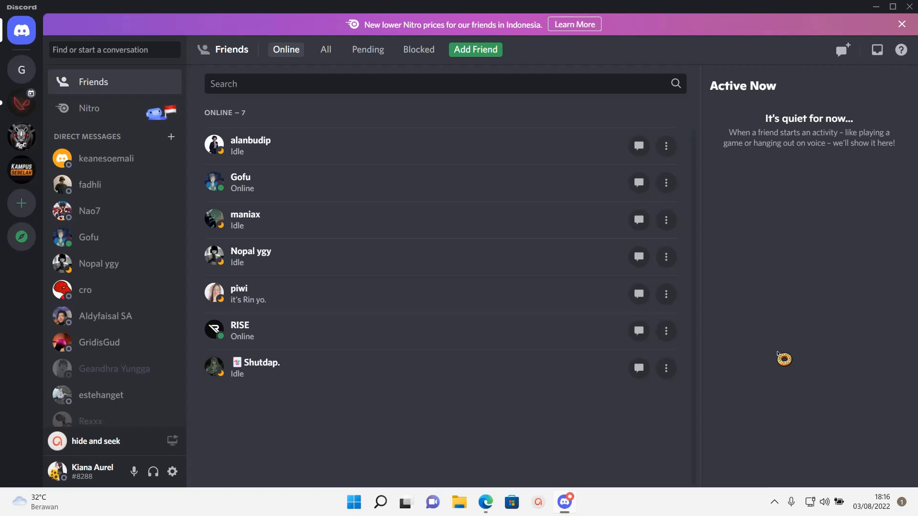
mouse_move(788, 357)
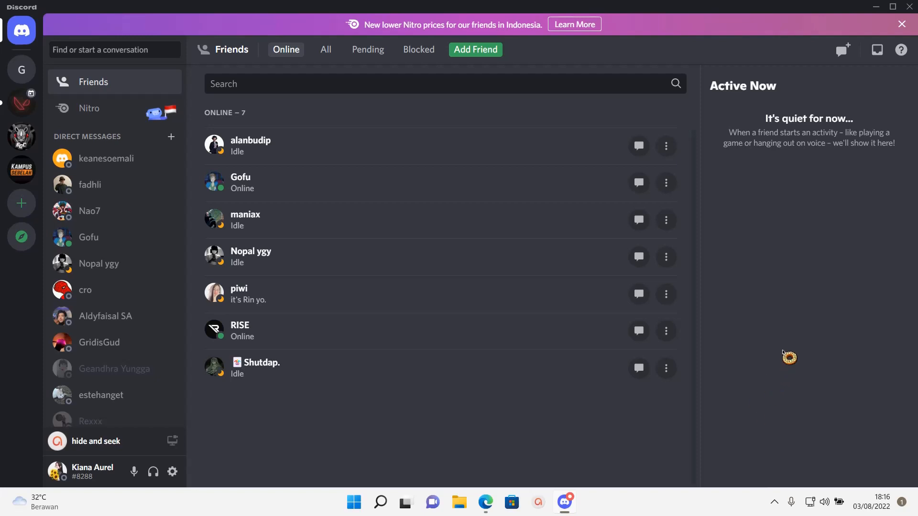
mouse_move(146, 166)
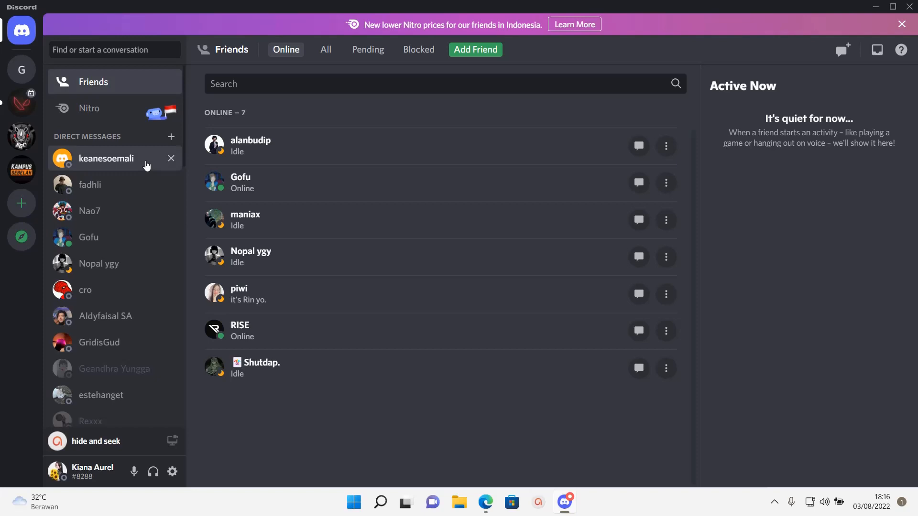
left_click(105, 158)
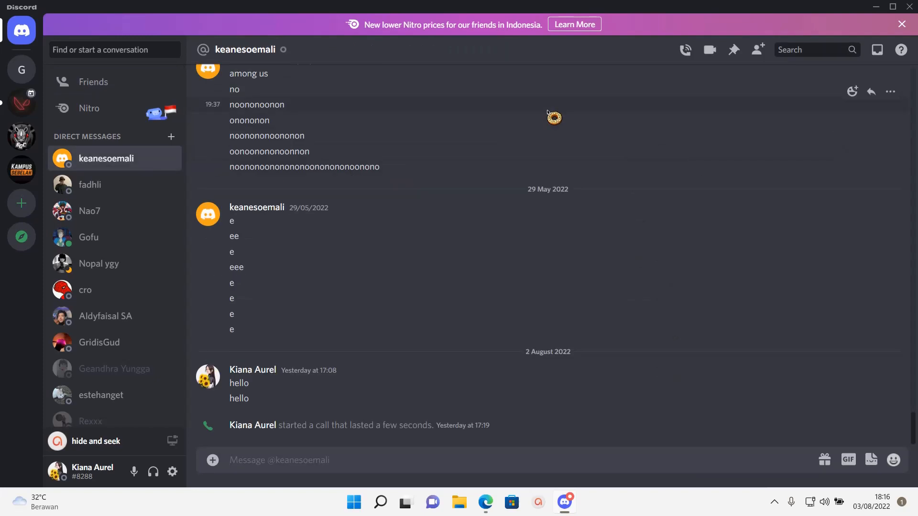
mouse_move(659, 178)
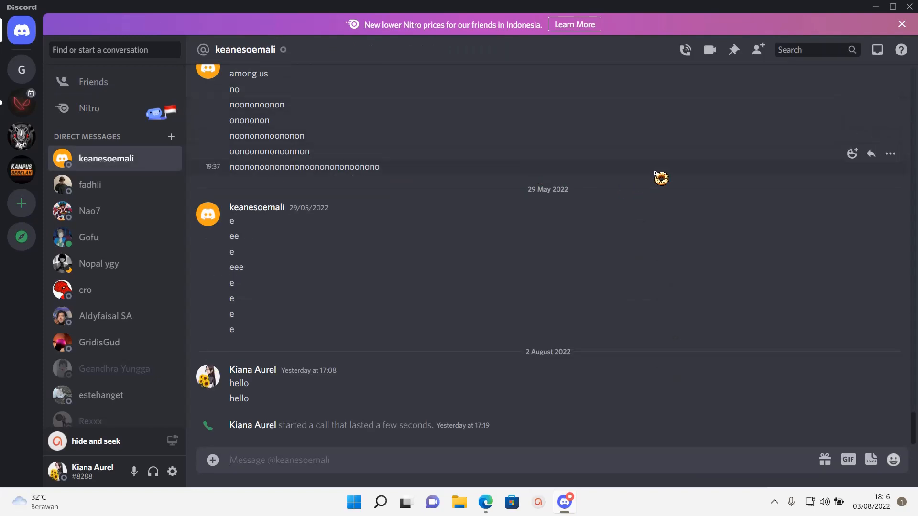
left_click(889, 154)
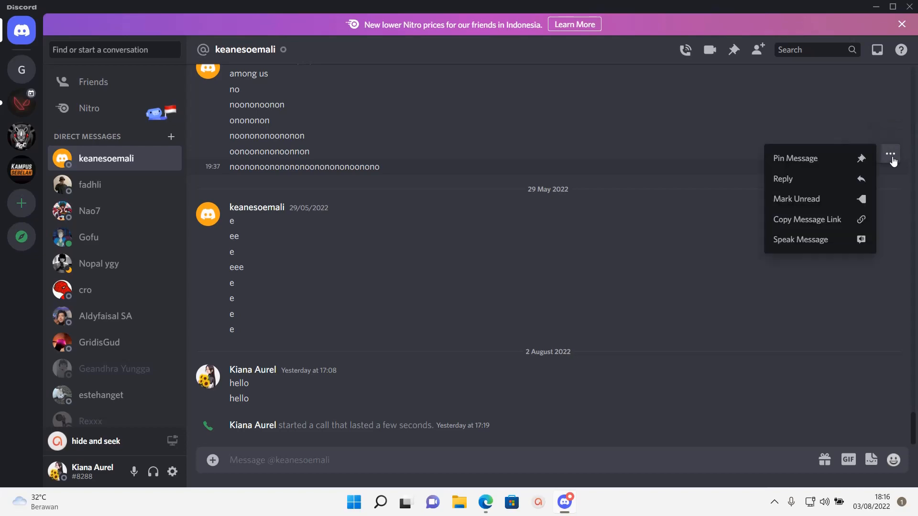
left_click(794, 158)
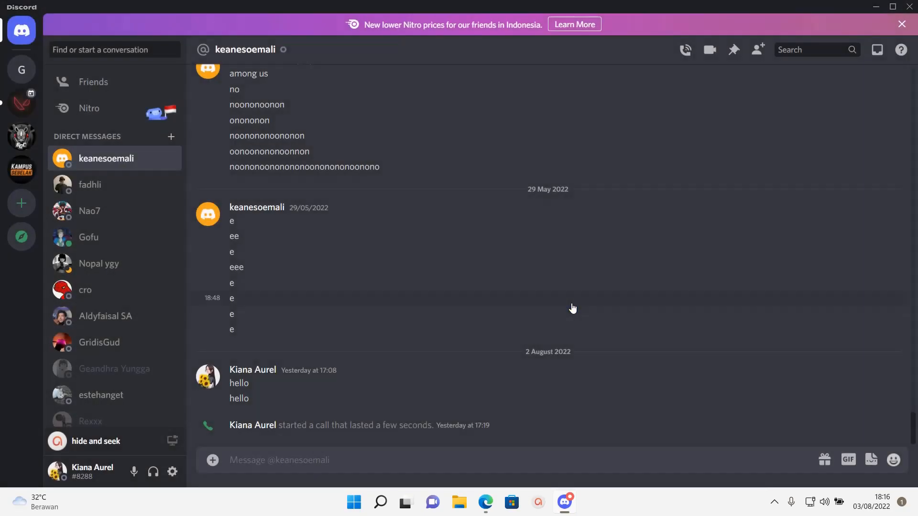
scroll("down", 3)
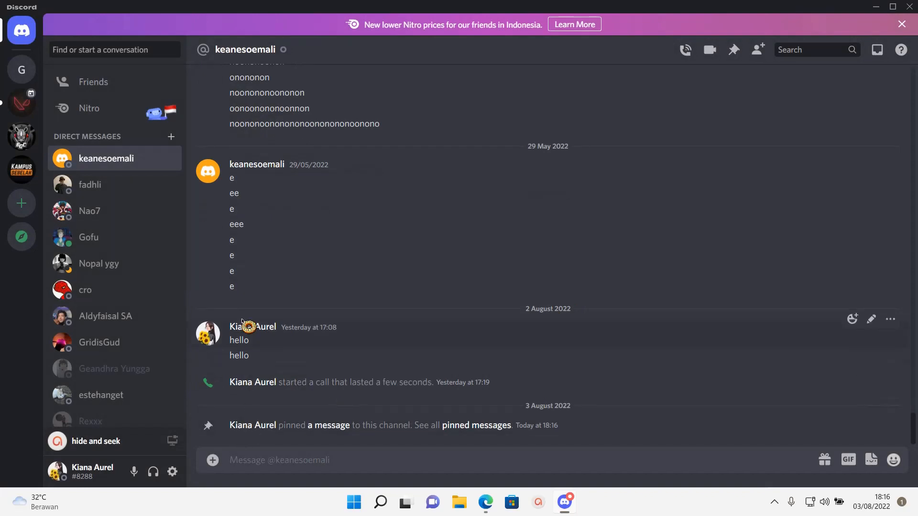
mouse_move(257, 432)
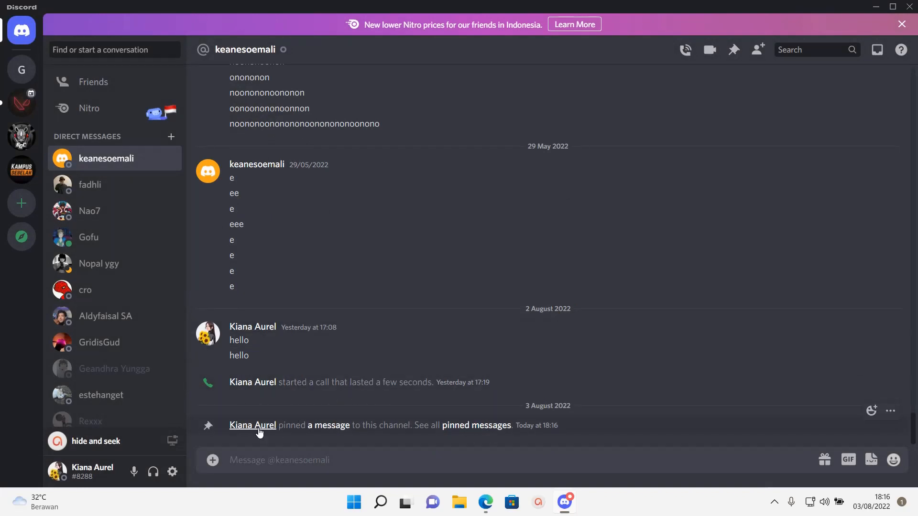
mouse_move(383, 427)
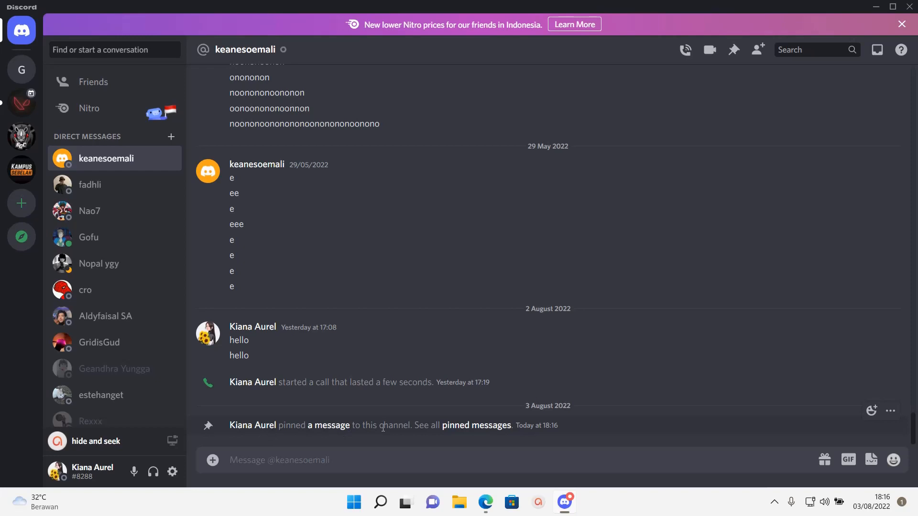
mouse_move(476, 425)
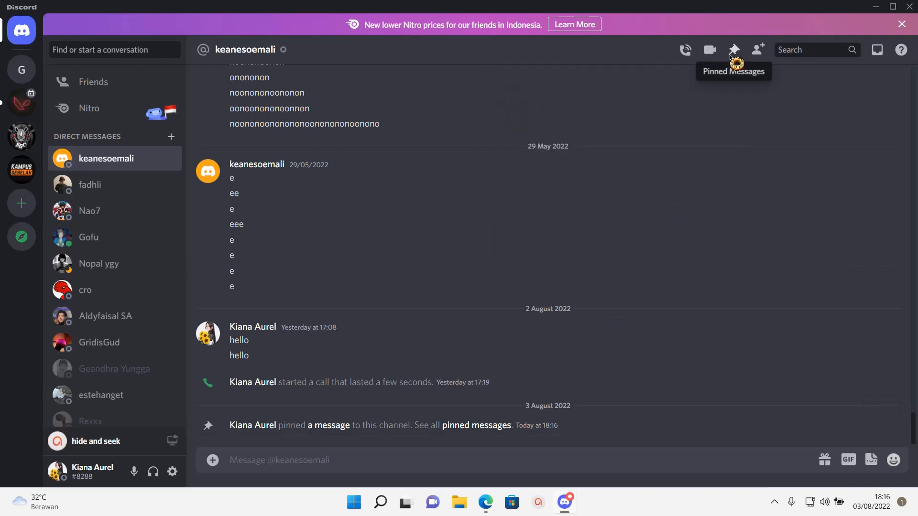
left_click(733, 49)
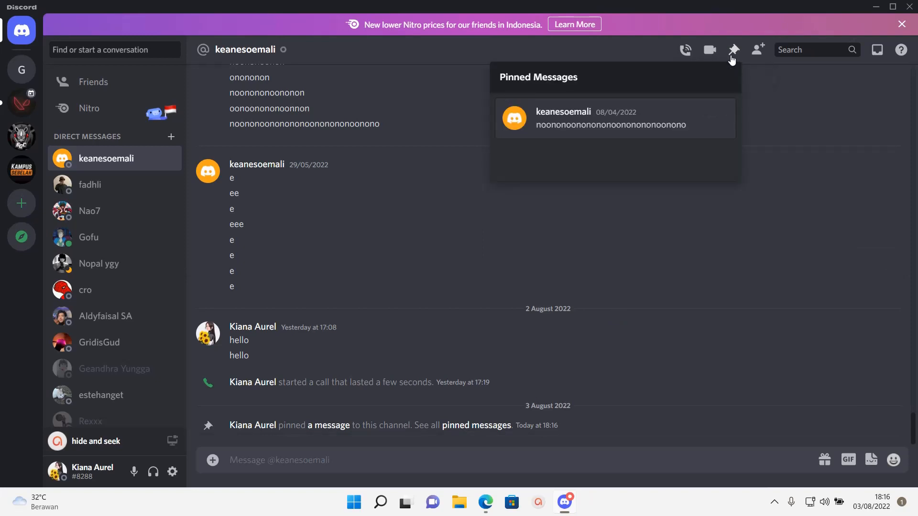
left_click(22, 69)
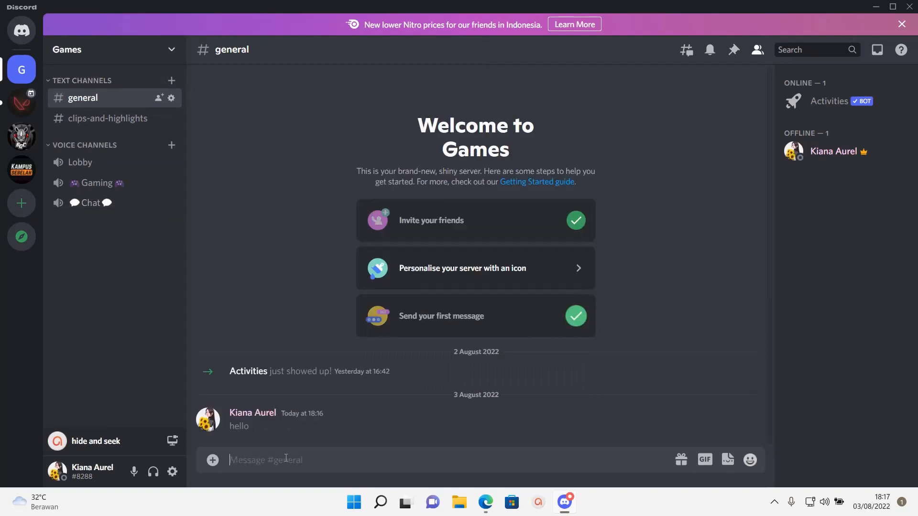
mouse_move(469, 425)
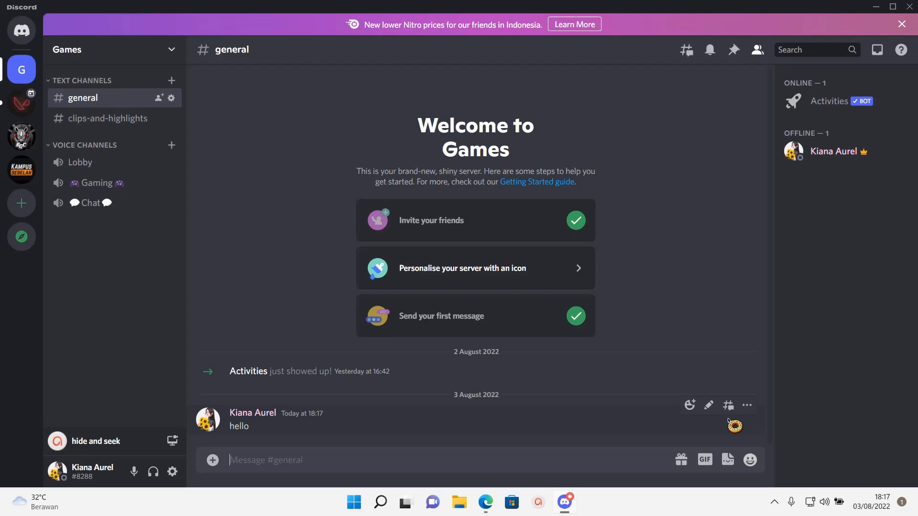
mouse_move(747, 405)
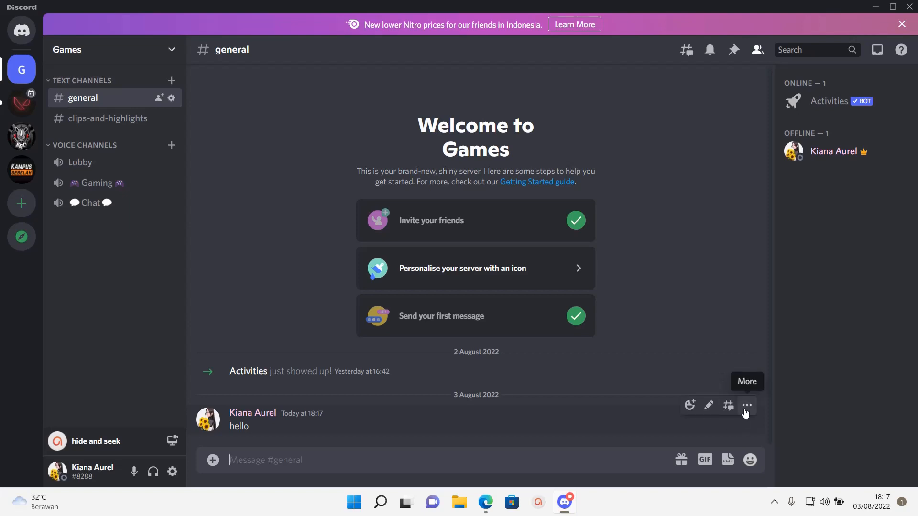
Pin the 'hello' message in the Games server's #general channel.
left_click(747, 405)
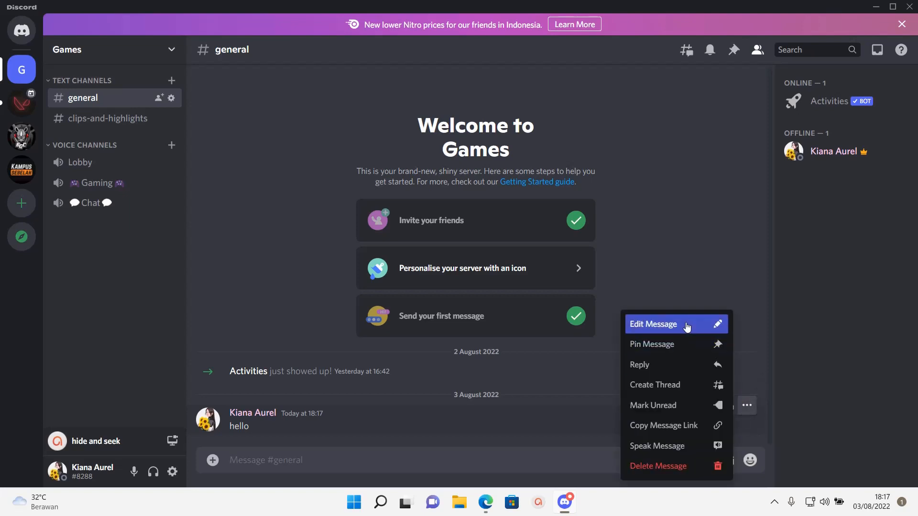
left_click(556, 316)
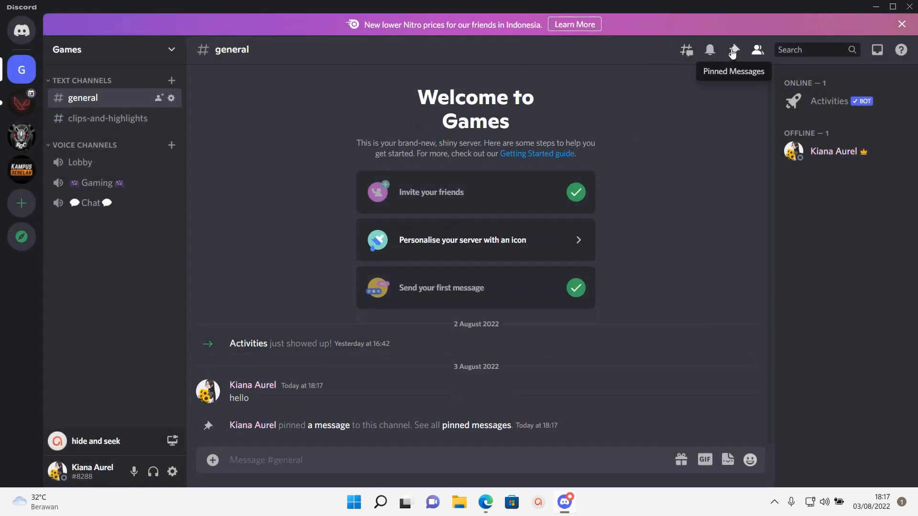
Remove 'hello' from #general's Pinned Messages and confirm with 'Remove it please!'.
left_click(732, 50)
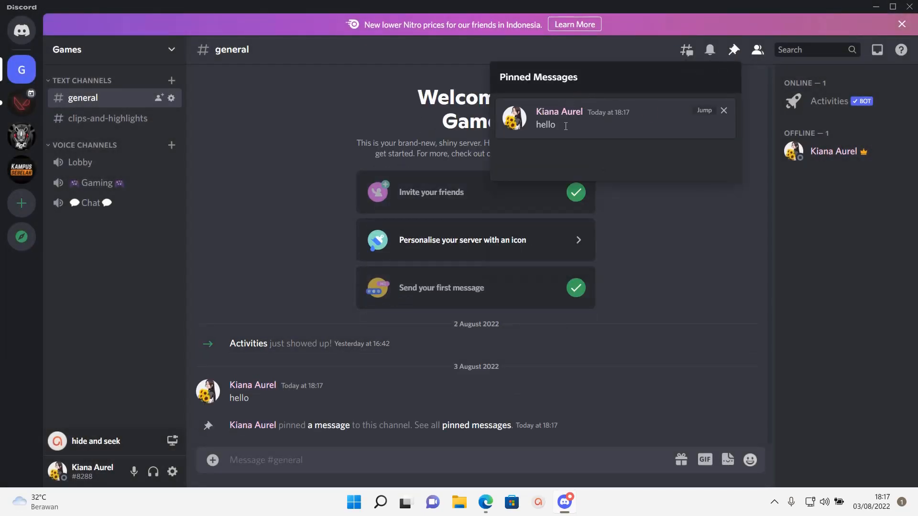
mouse_move(709, 117)
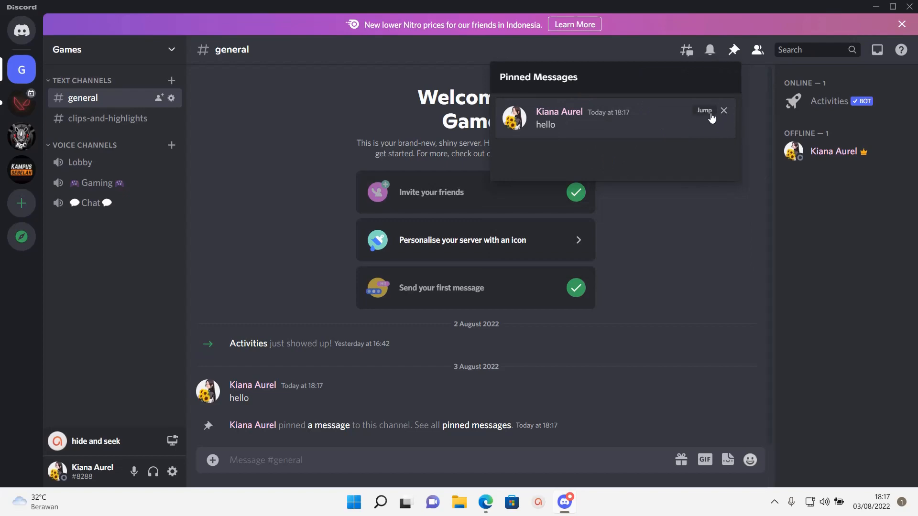
left_click(723, 110)
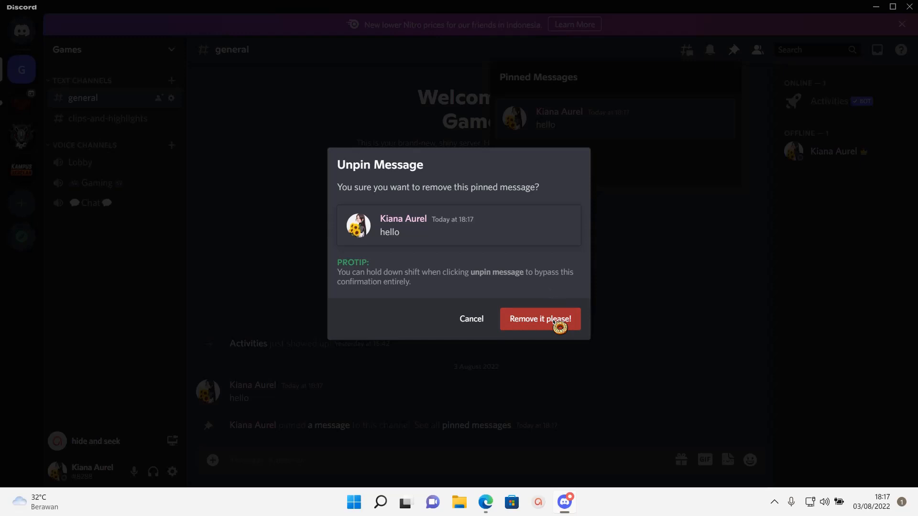
left_click(539, 319)
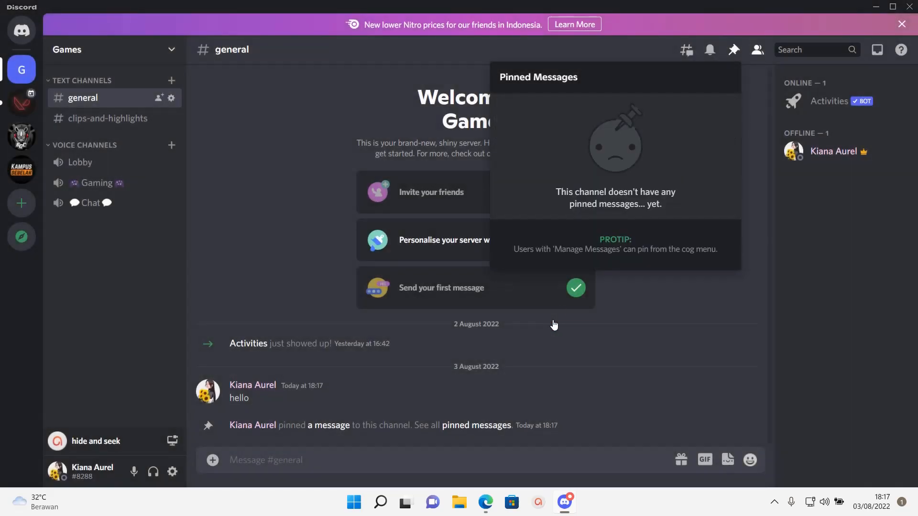
mouse_move(709, 375)
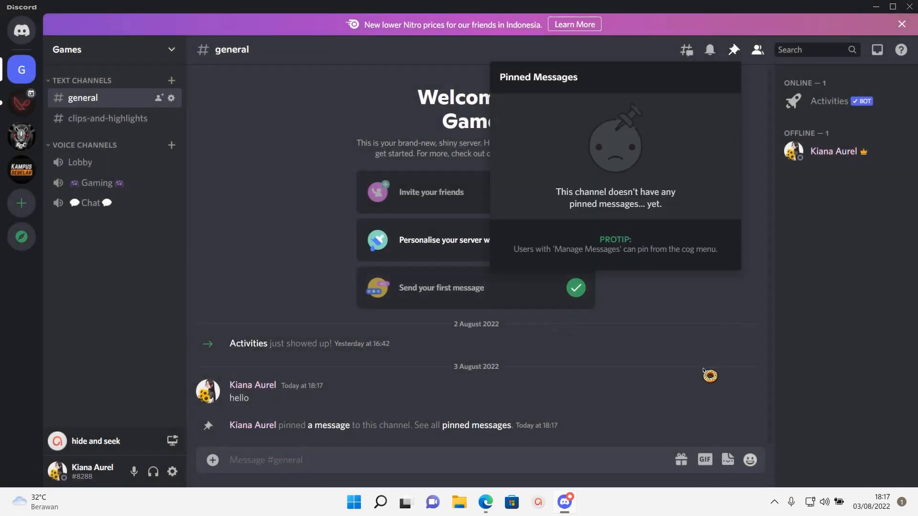
Close the Pinned Messages popout to return to the #general conversation.
left_click(733, 49)
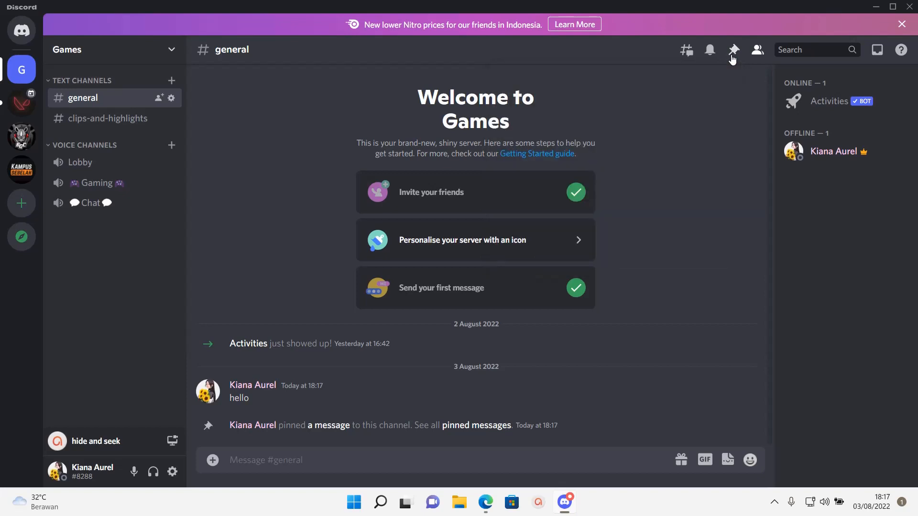
mouse_move(822, 272)
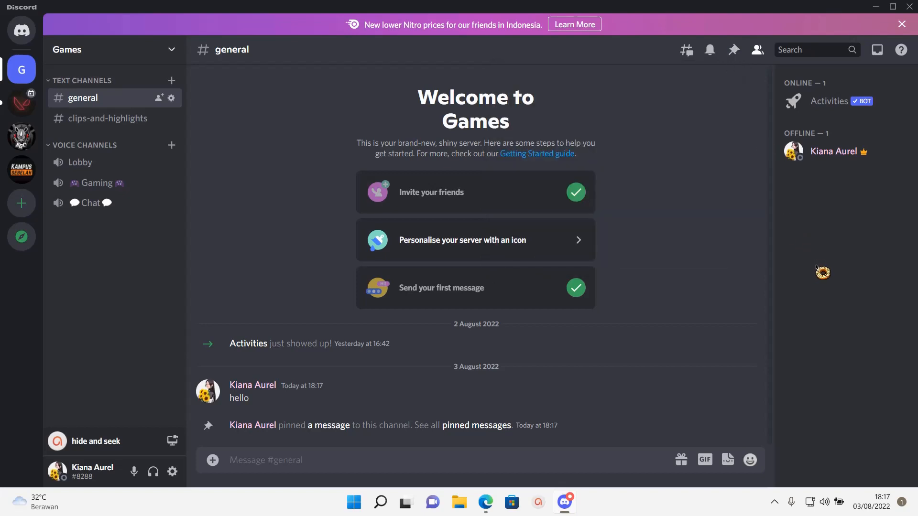
mouse_move(822, 307)
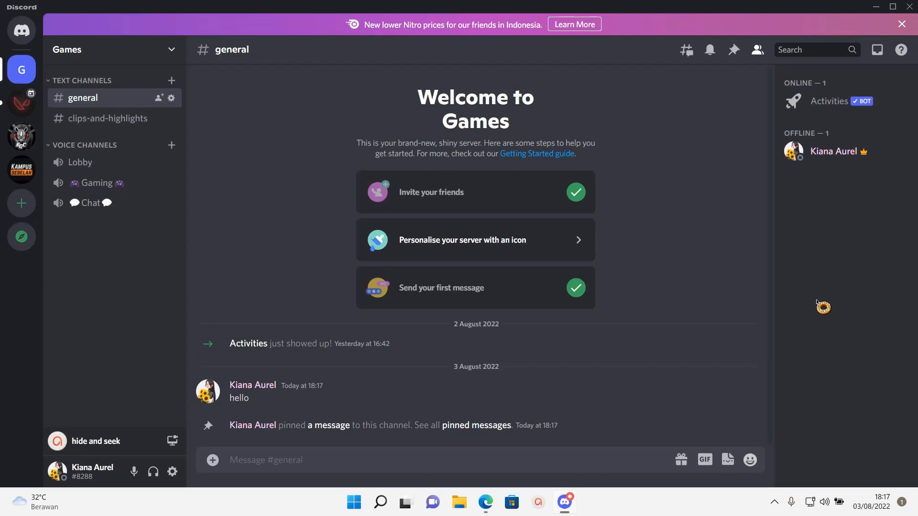
mouse_move(822, 312)
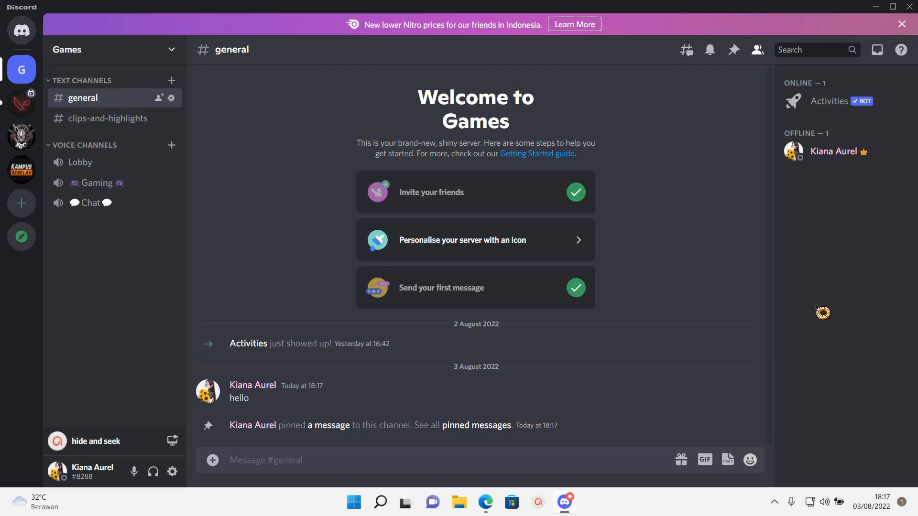
mouse_move(821, 318)
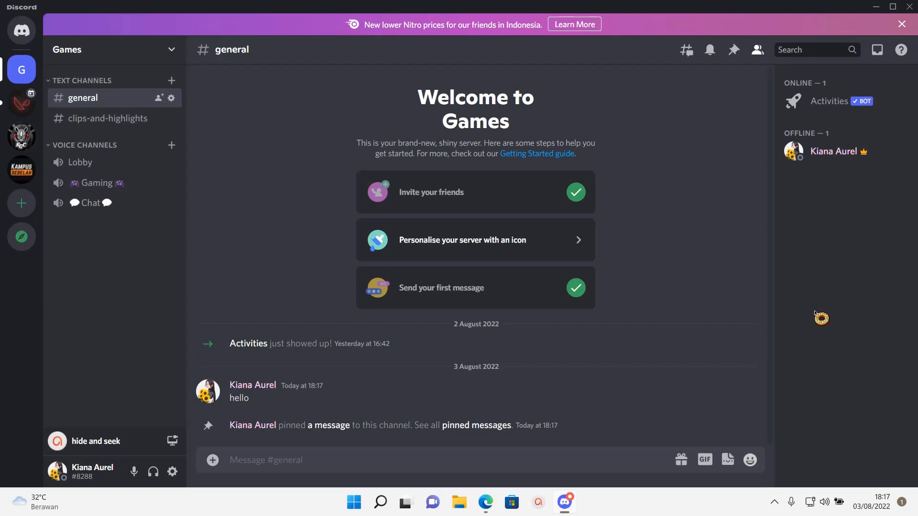
mouse_move(820, 390)
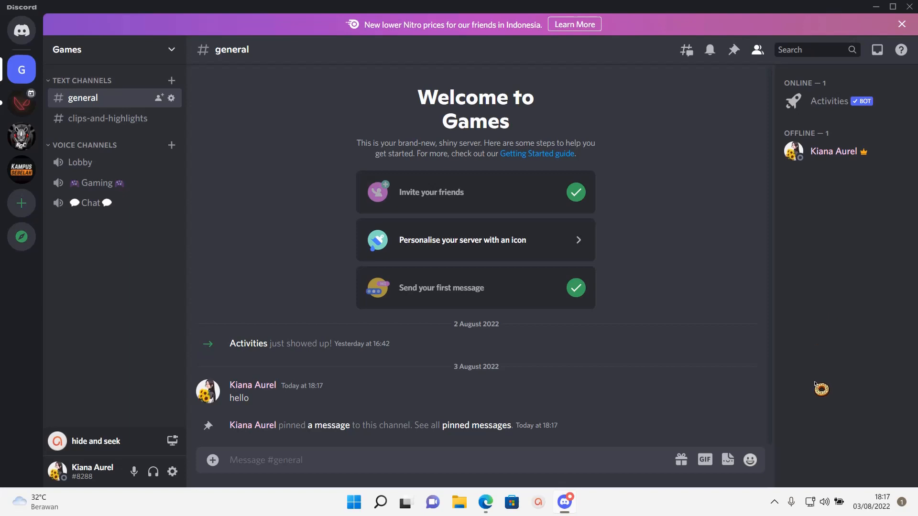